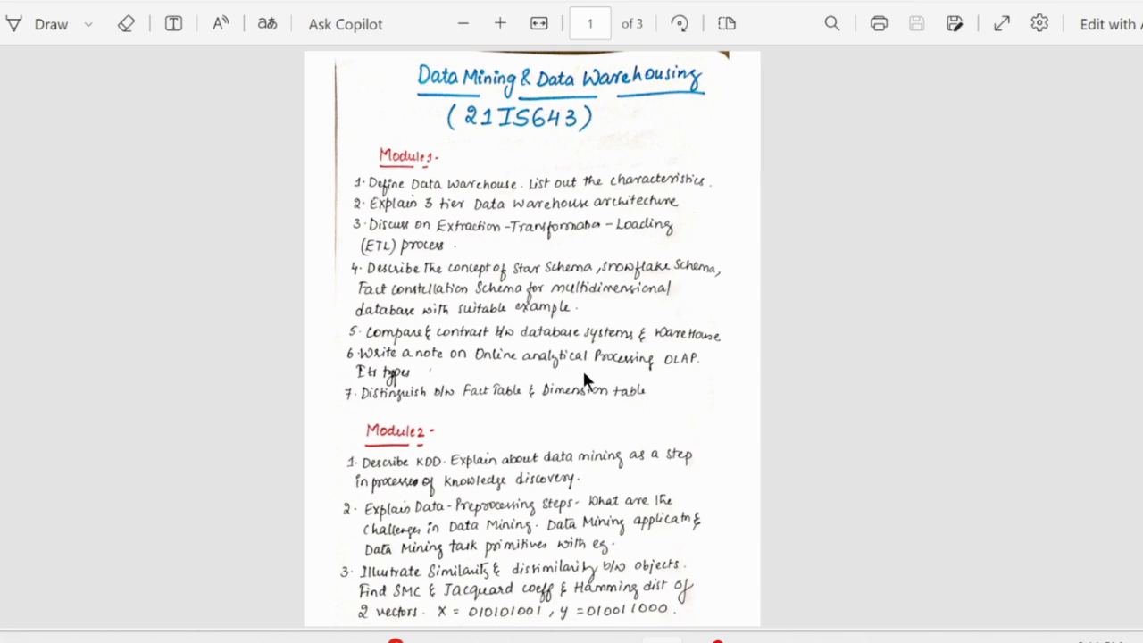
mouse_move(424, 25)
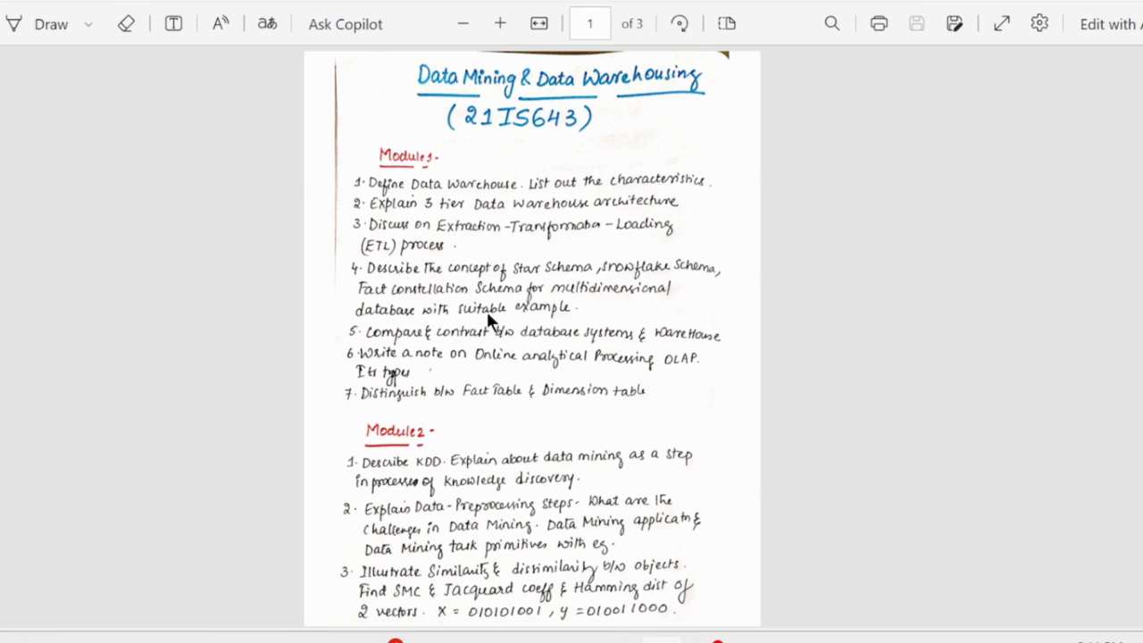
mouse_move(23, 26)
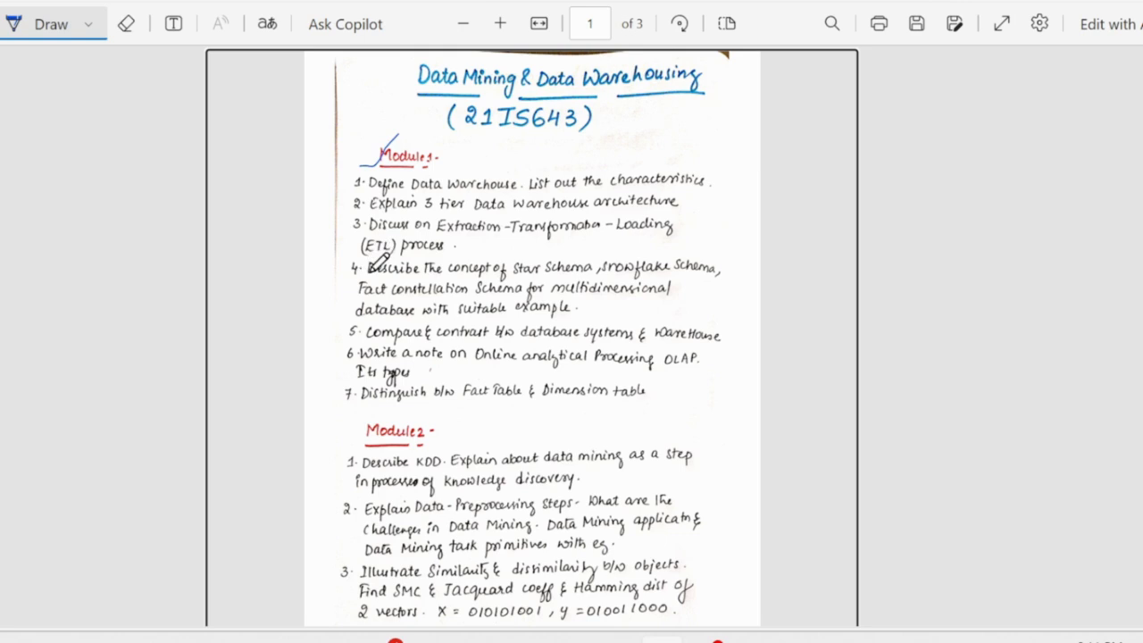
mouse_move(536, 259)
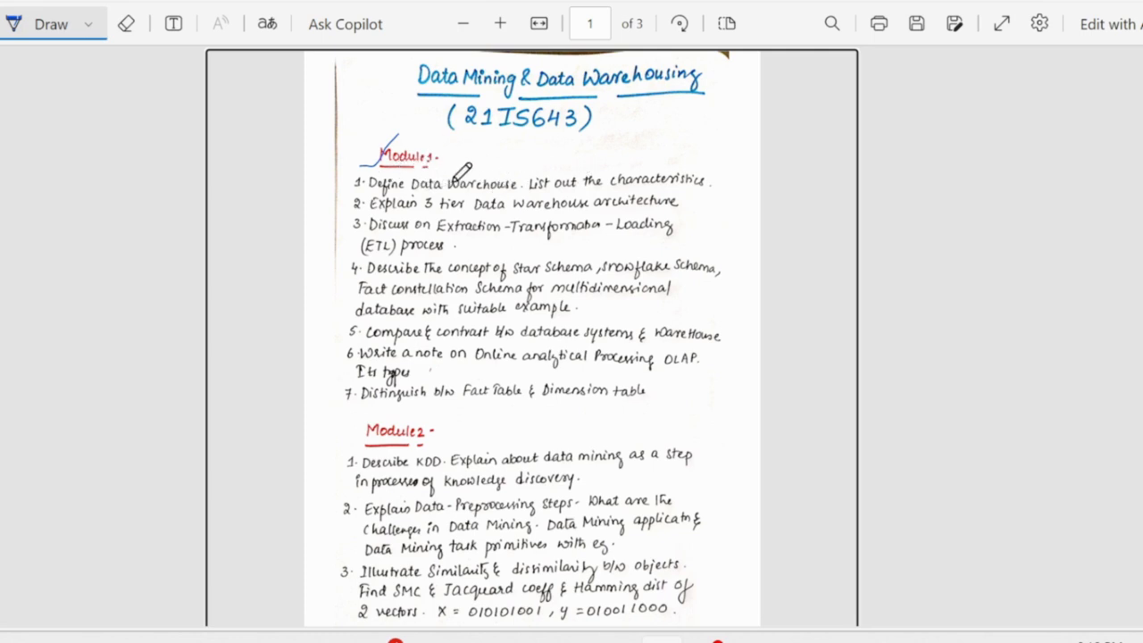
mouse_move(349, 174)
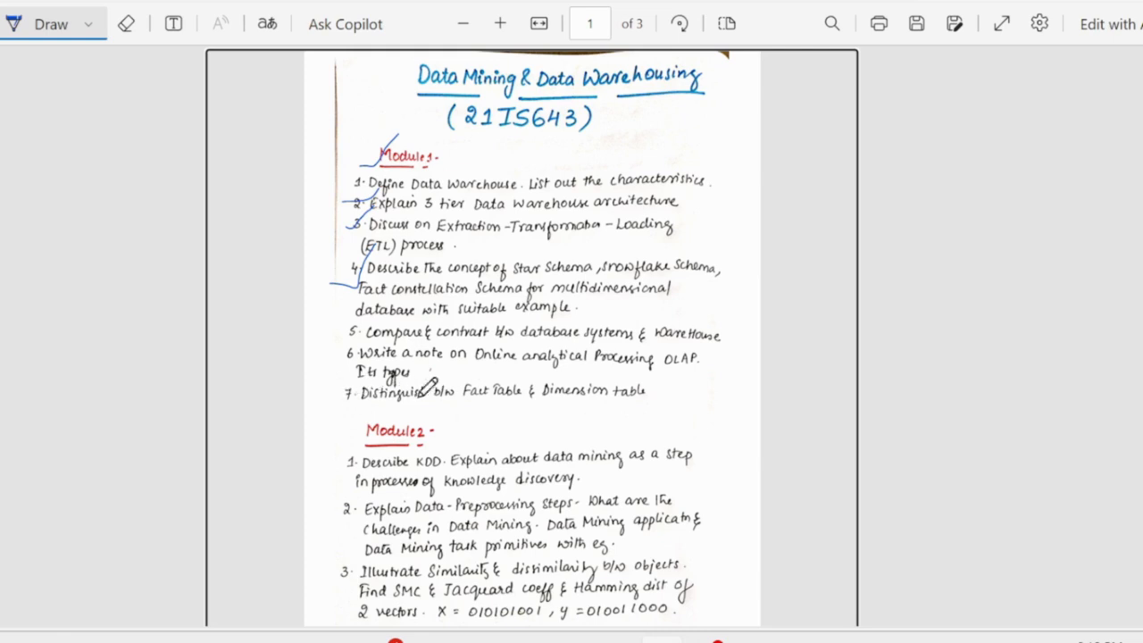
Scroll down past the ticked Module 1 questions to bring Module 2 into view
scroll(down, 3)
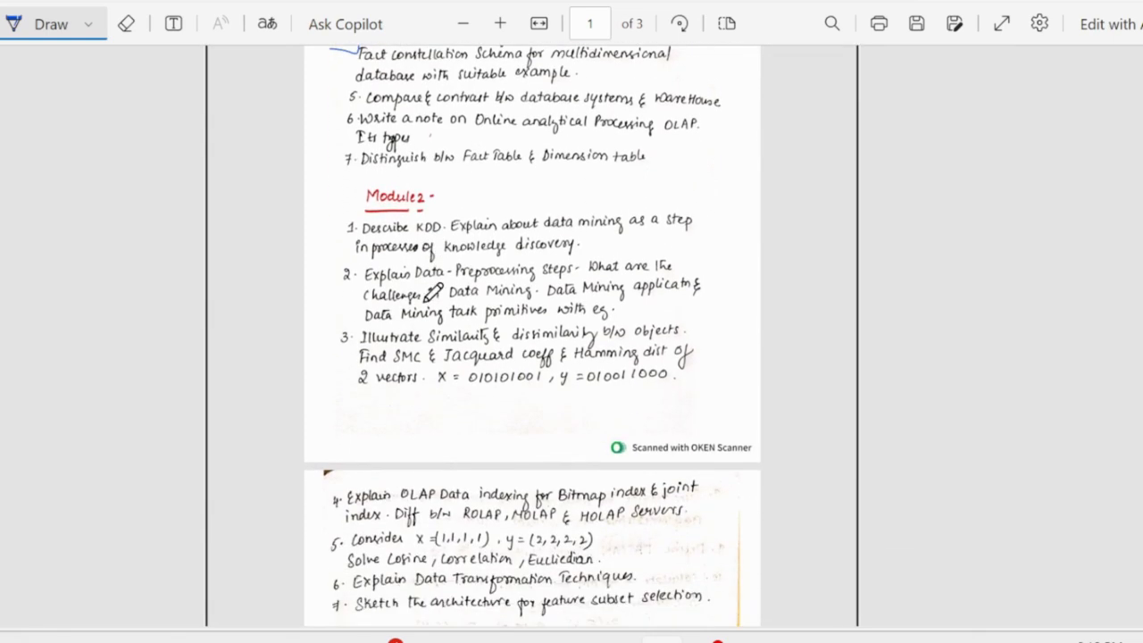
Scroll through Module 2 while ticking questions 1, 2 and 3 with blue checks
scroll(down, 3)
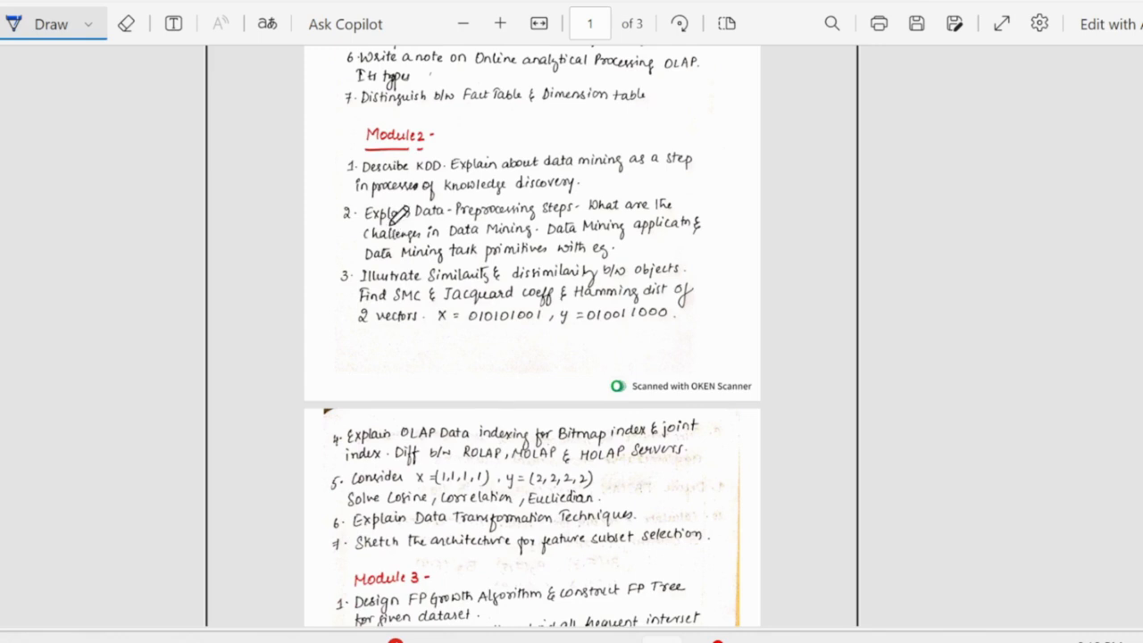
mouse_move(474, 267)
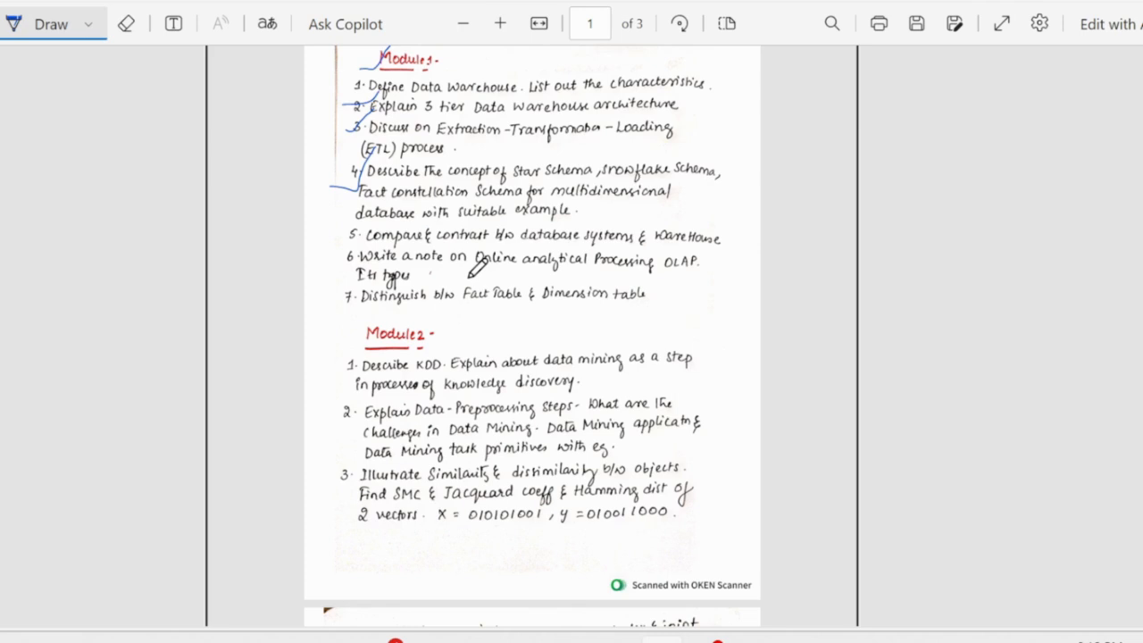
scroll(down, 3)
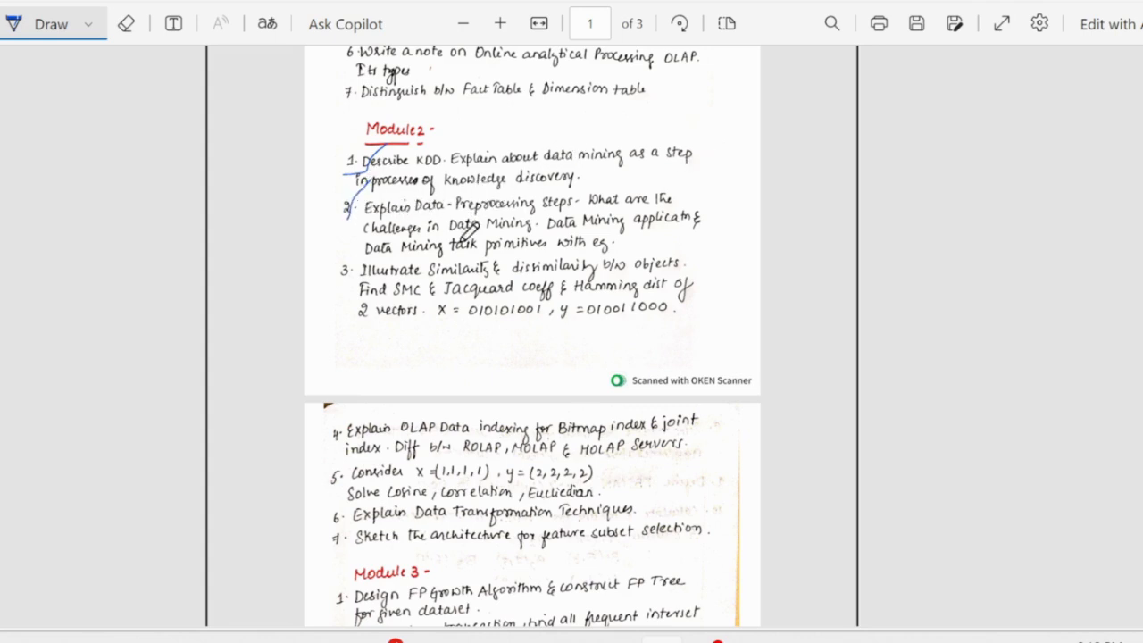
mouse_move(616, 208)
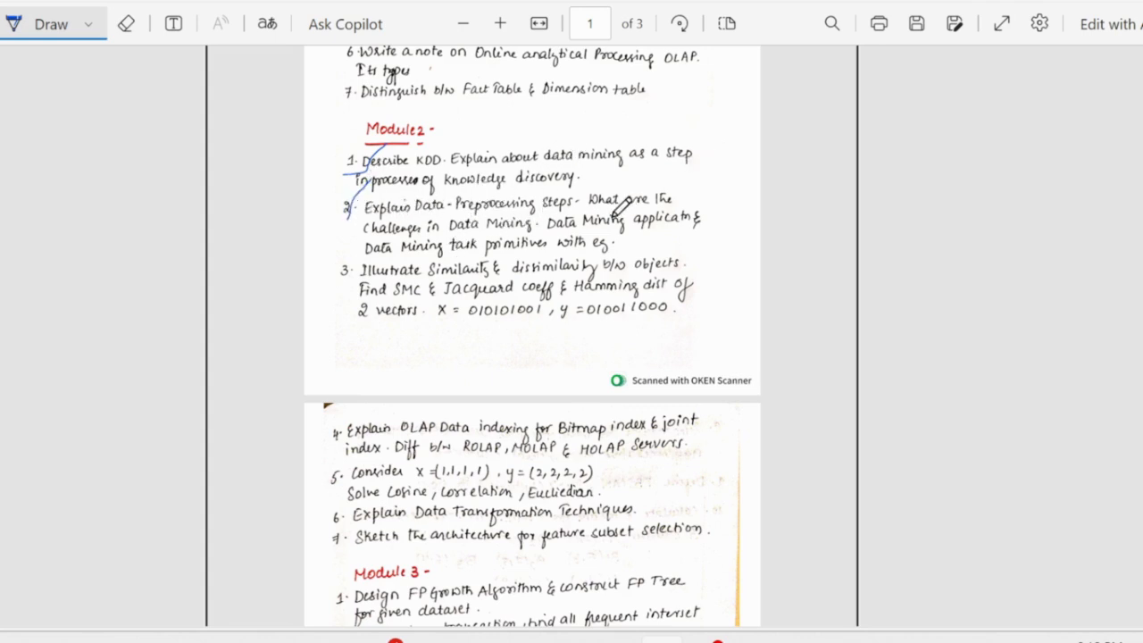
mouse_move(571, 228)
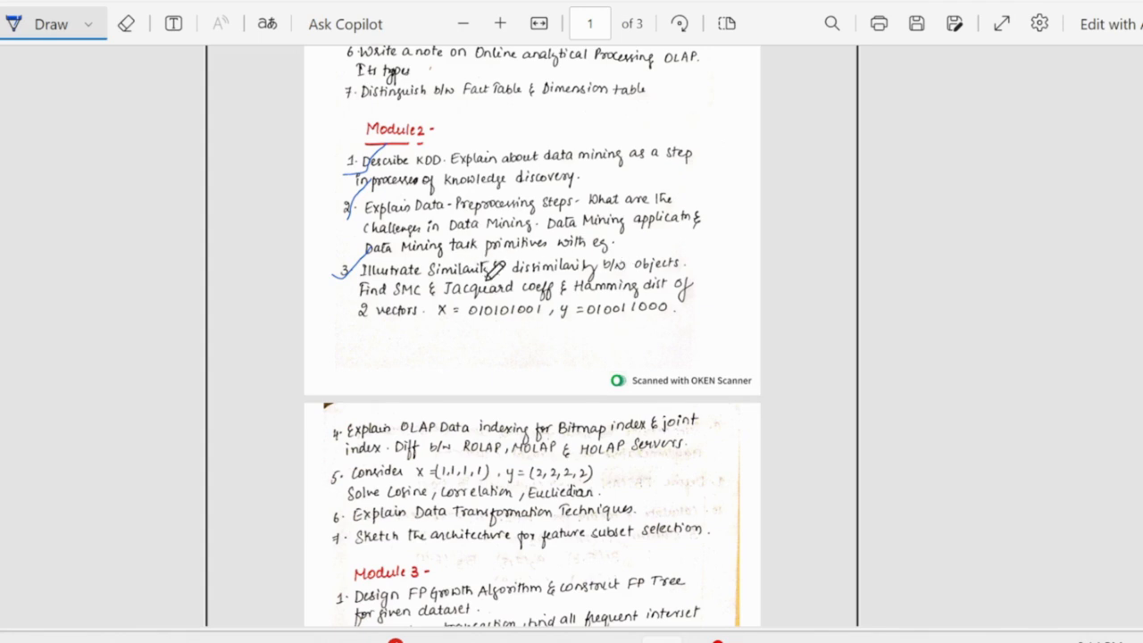
scroll(down, 3)
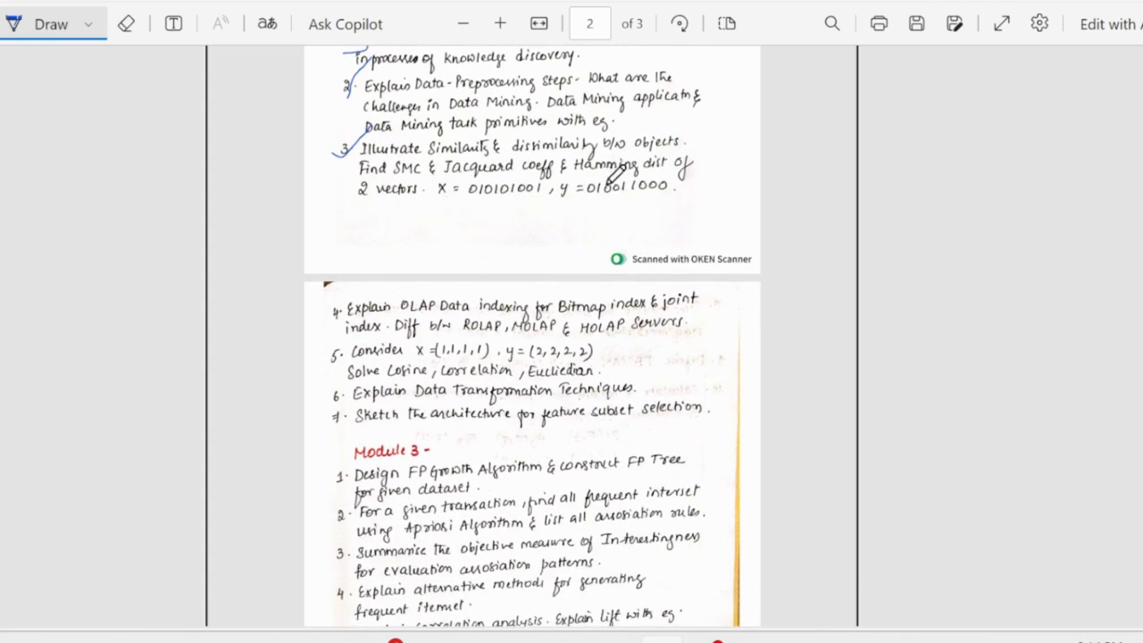
mouse_move(743, 192)
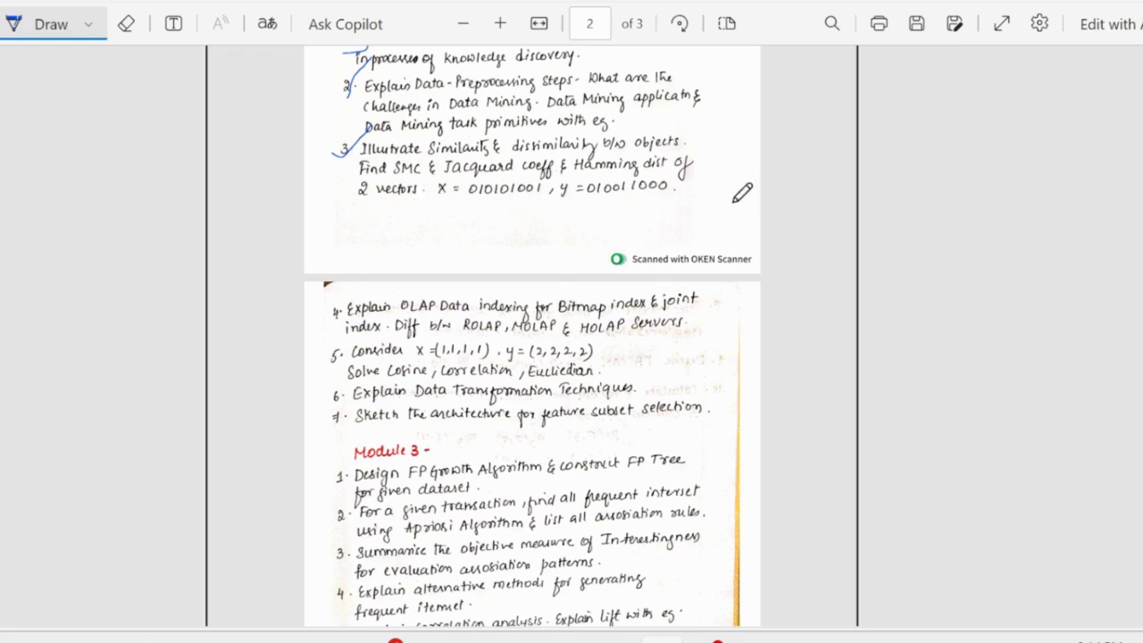
Scroll to page 2 and tick Module 2 questions 4 through 7 in blue
scroll(down, 3)
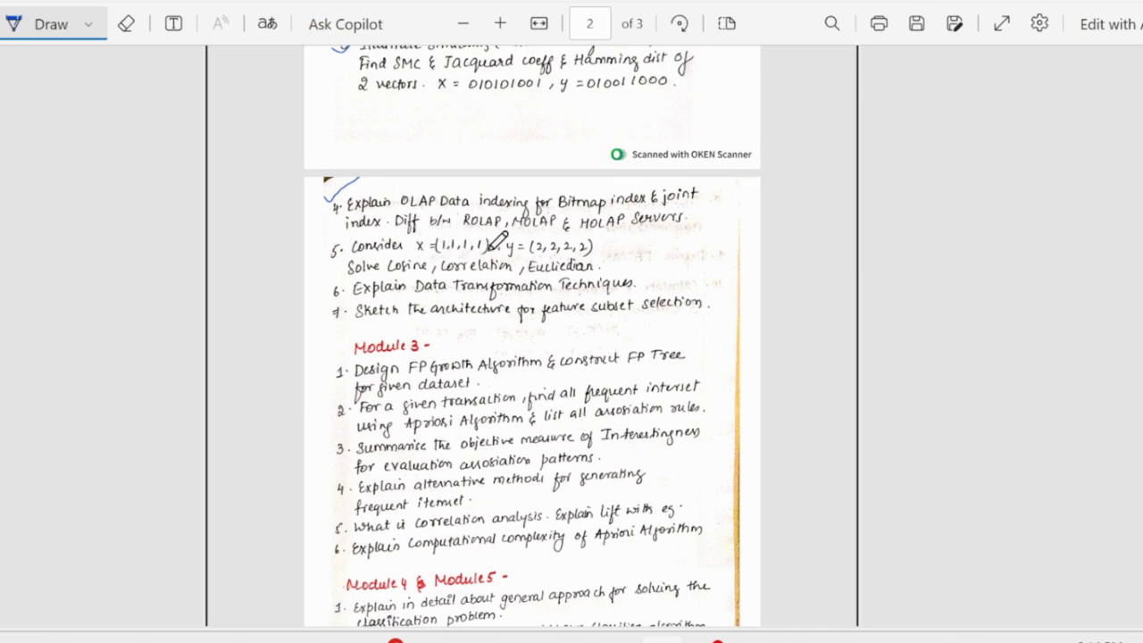
mouse_move(520, 259)
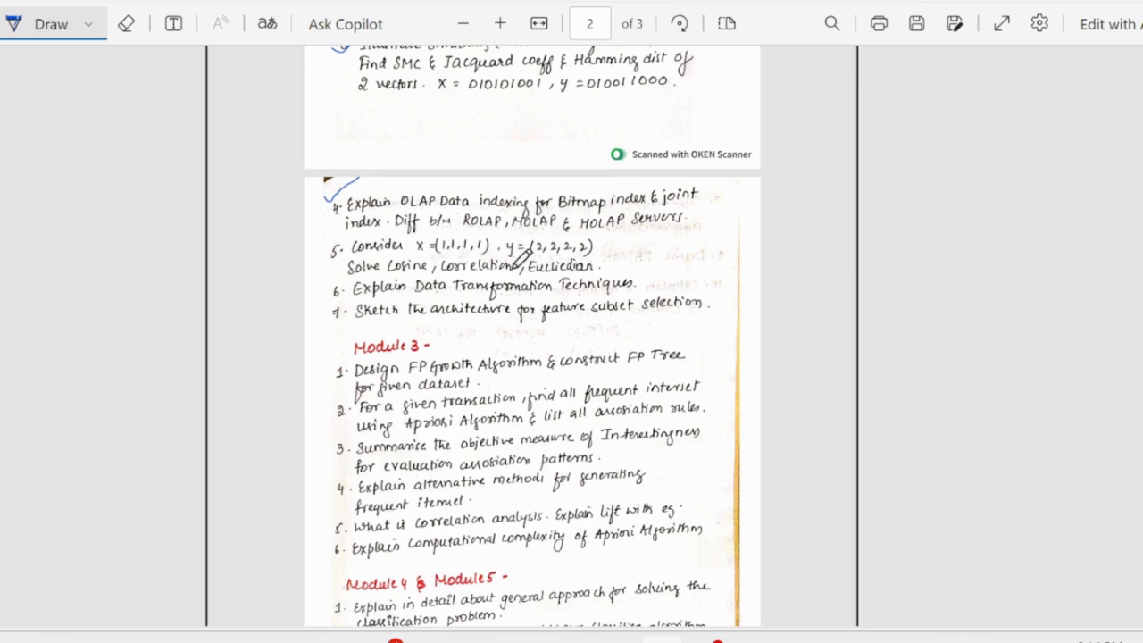
mouse_move(612, 222)
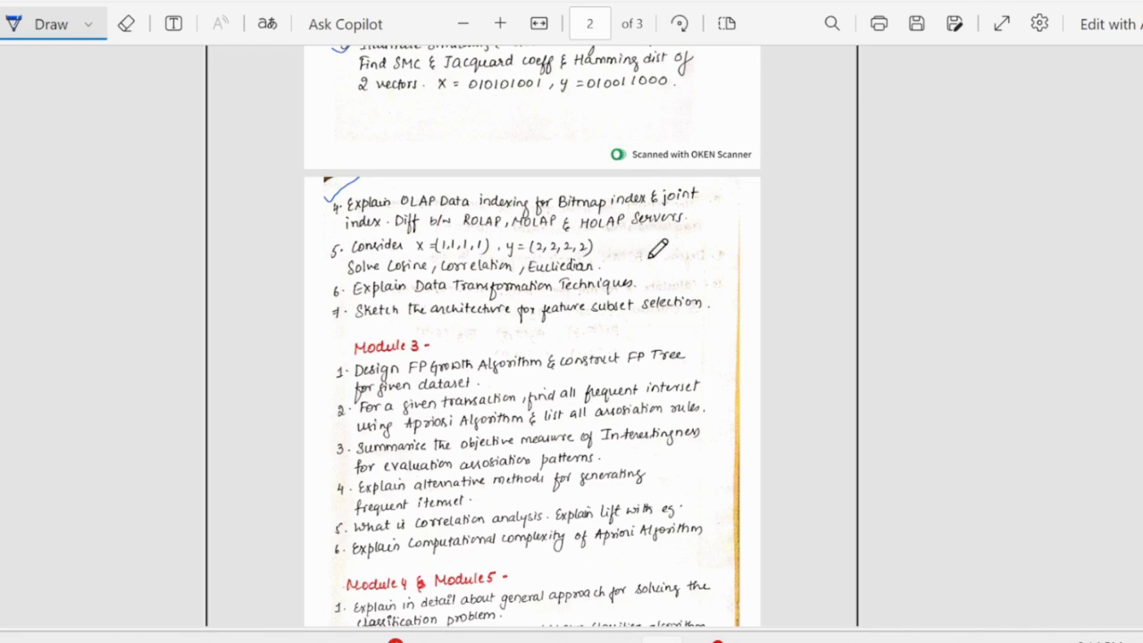
mouse_move(379, 273)
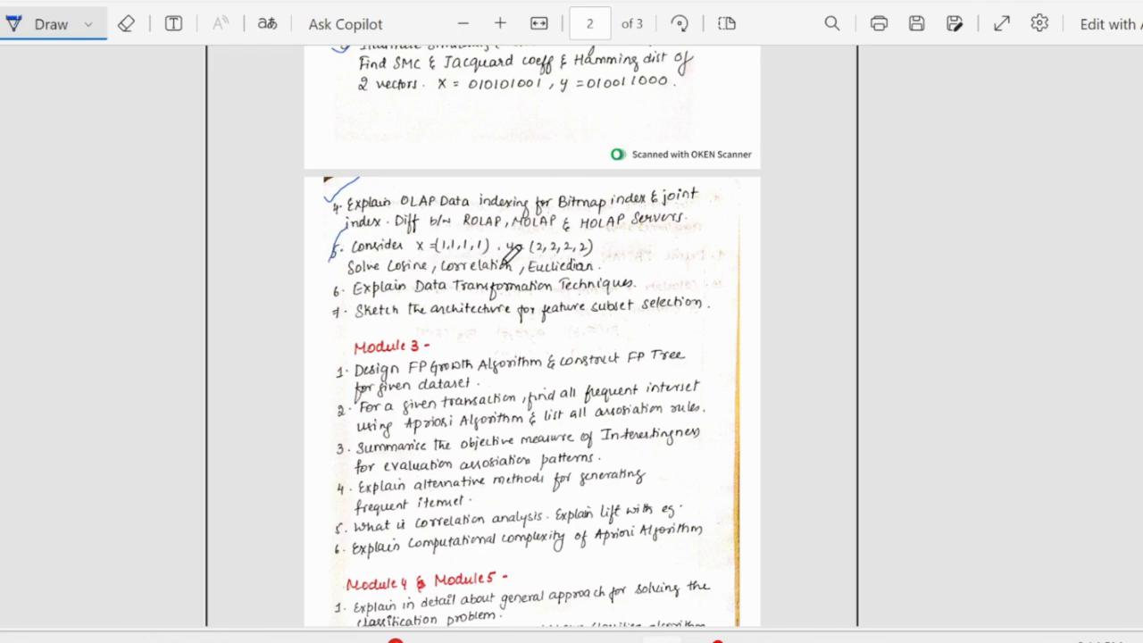
scroll(down, 3)
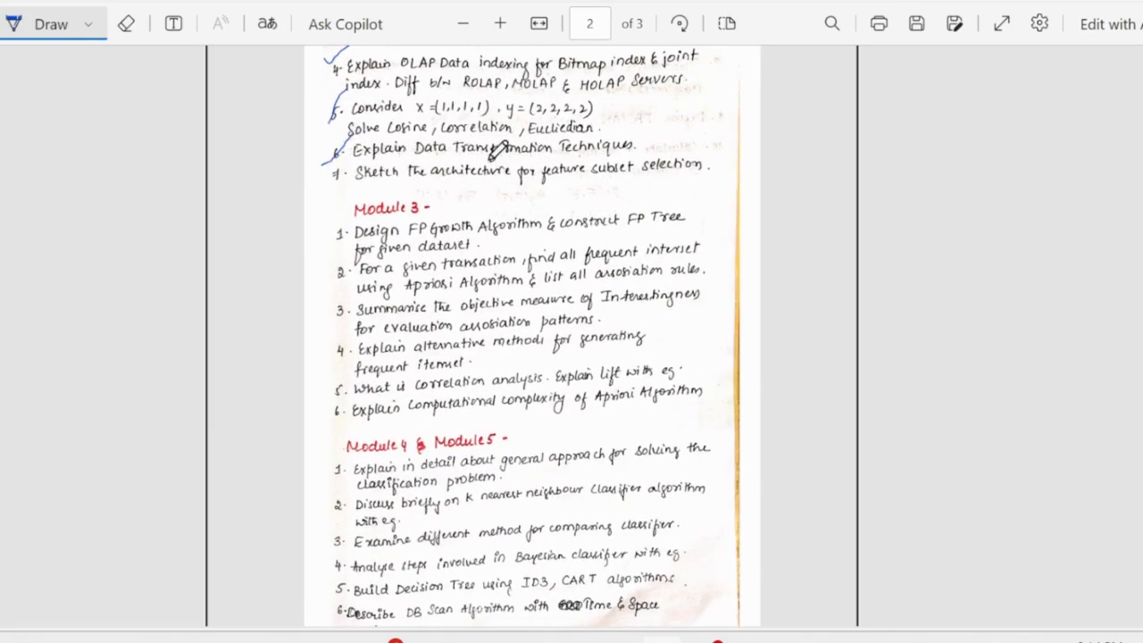
drag(340, 192, 410, 143)
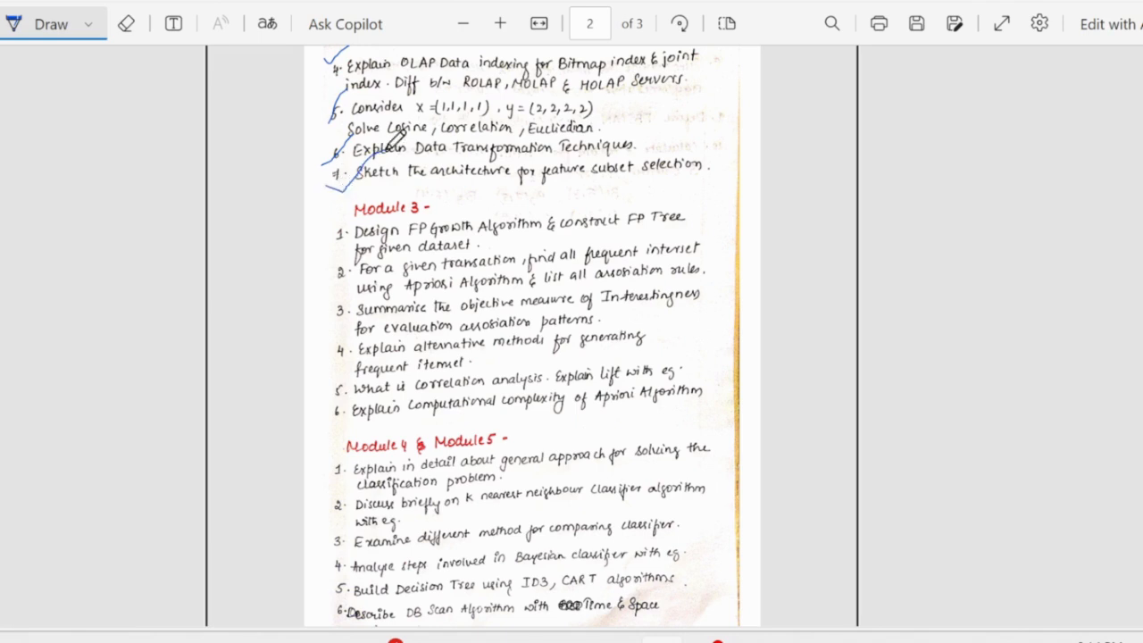
scroll(down, 3)
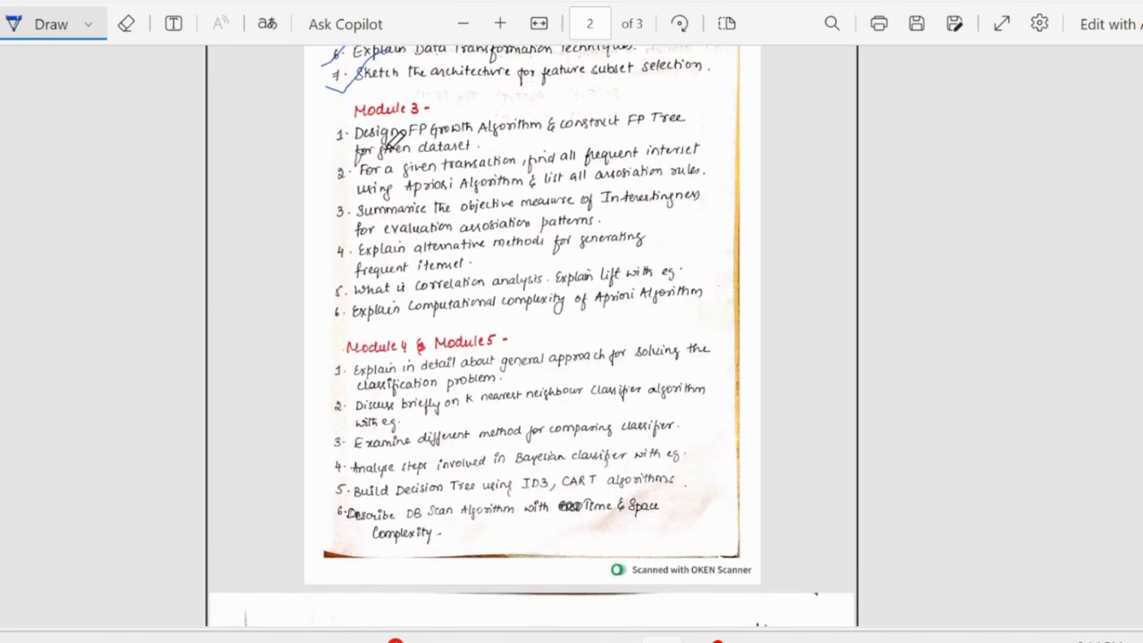
mouse_move(176, 88)
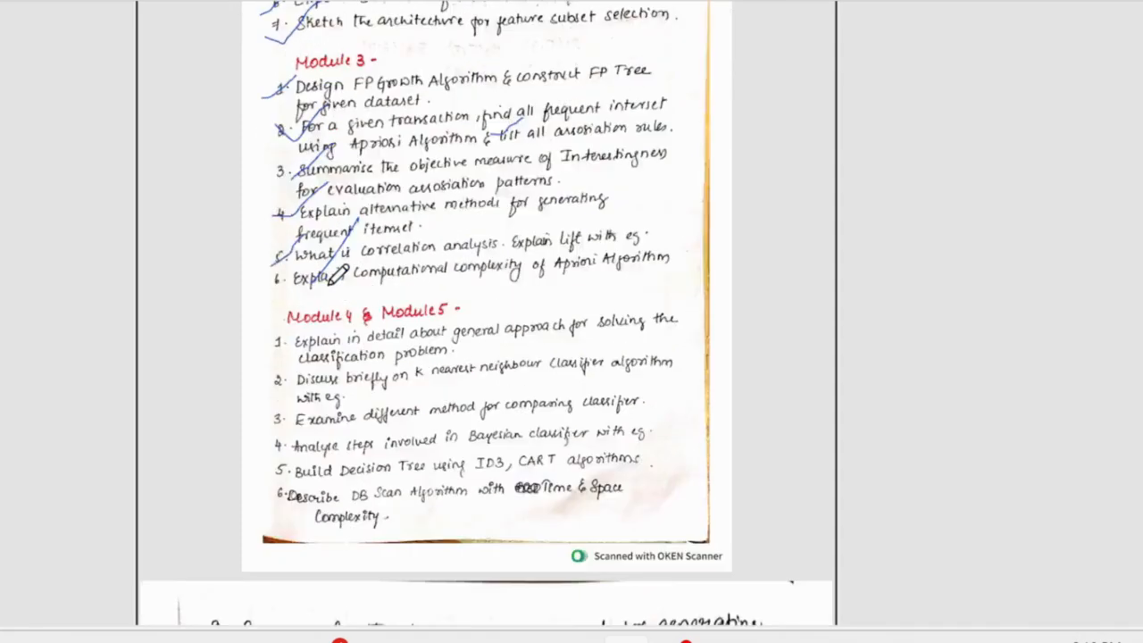
Scroll down past the ticked Module 3 questions 1–5 to page 3
scroll(down, 3)
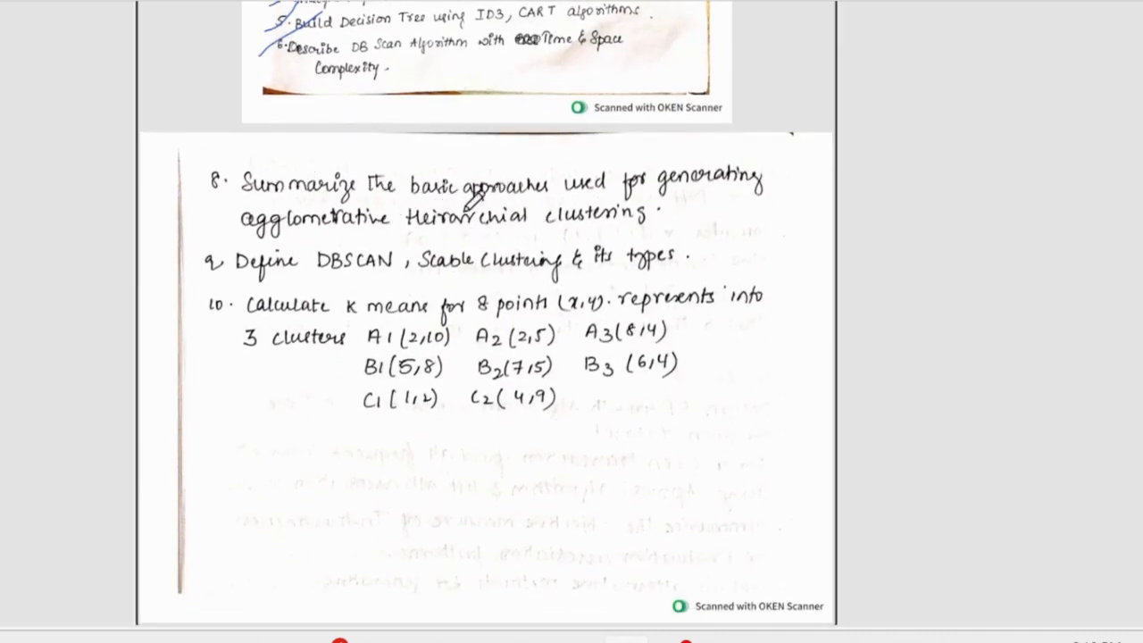
mouse_move(214, 205)
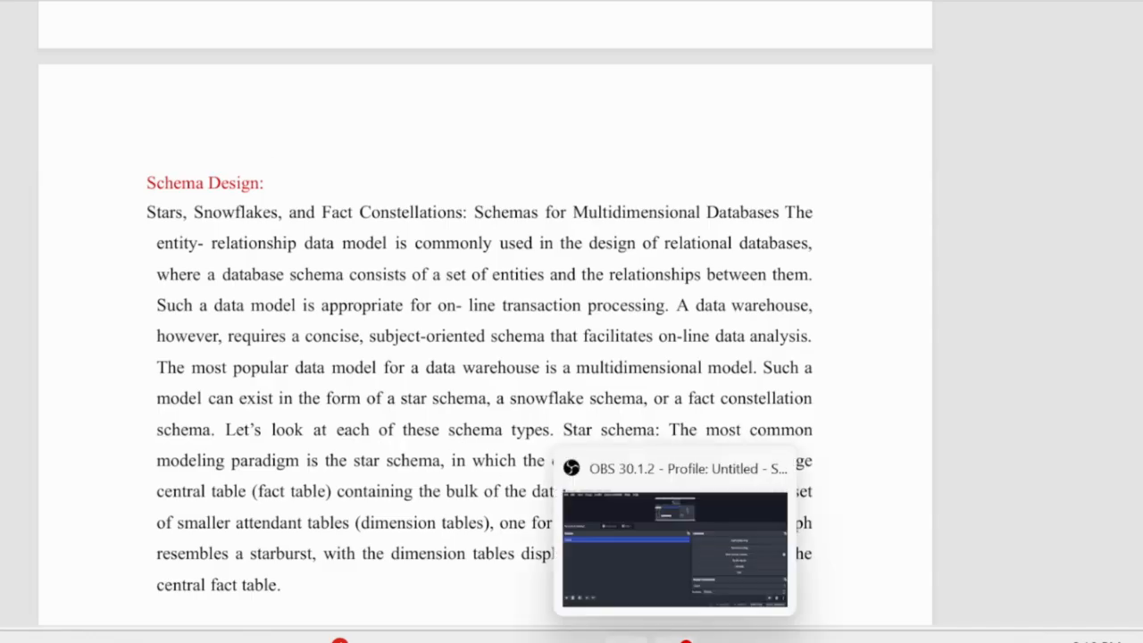
Scroll the typed notes PDF to the star schema sales fact table diagram
scroll(down, 3)
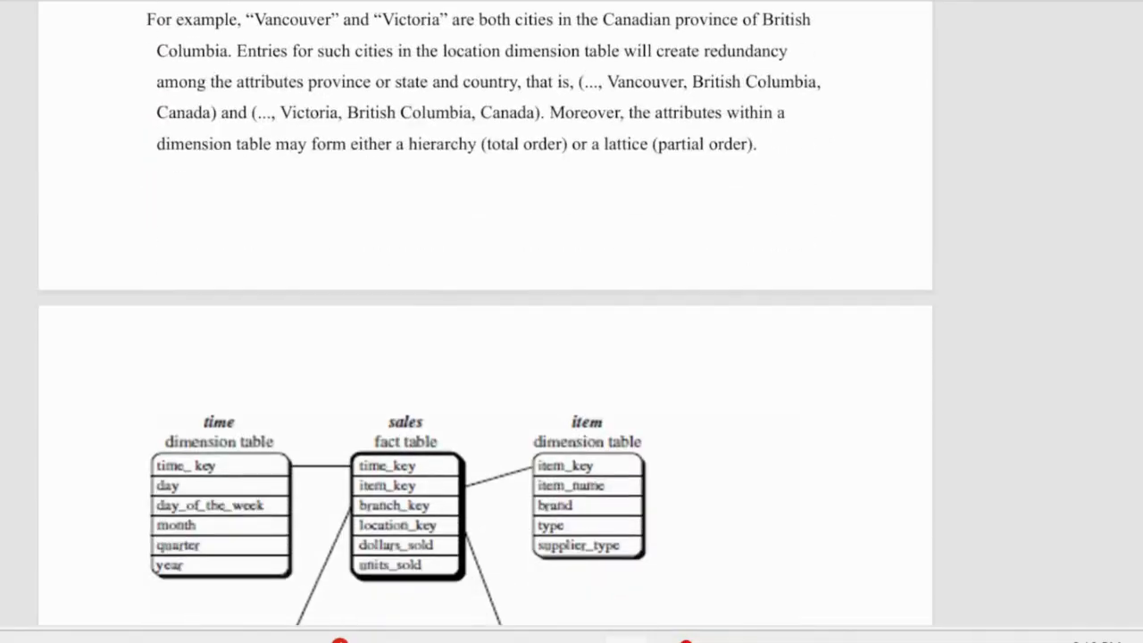